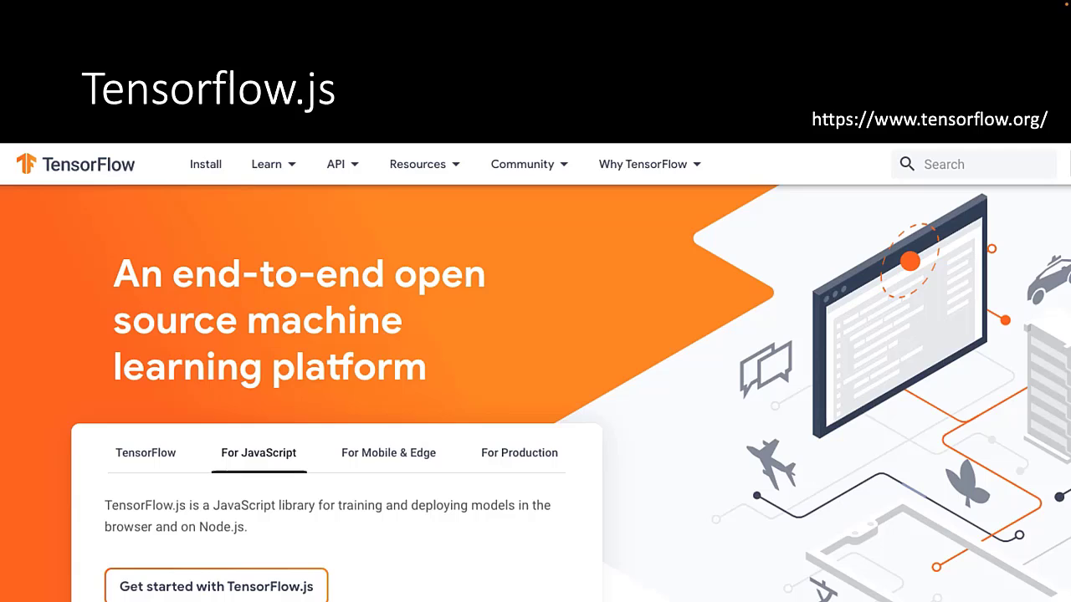
- Advance the slideshow from the TensorFlow.js slide to the pretrained MobileNet + KNN slide
{"action": "key", "text": "Right"}
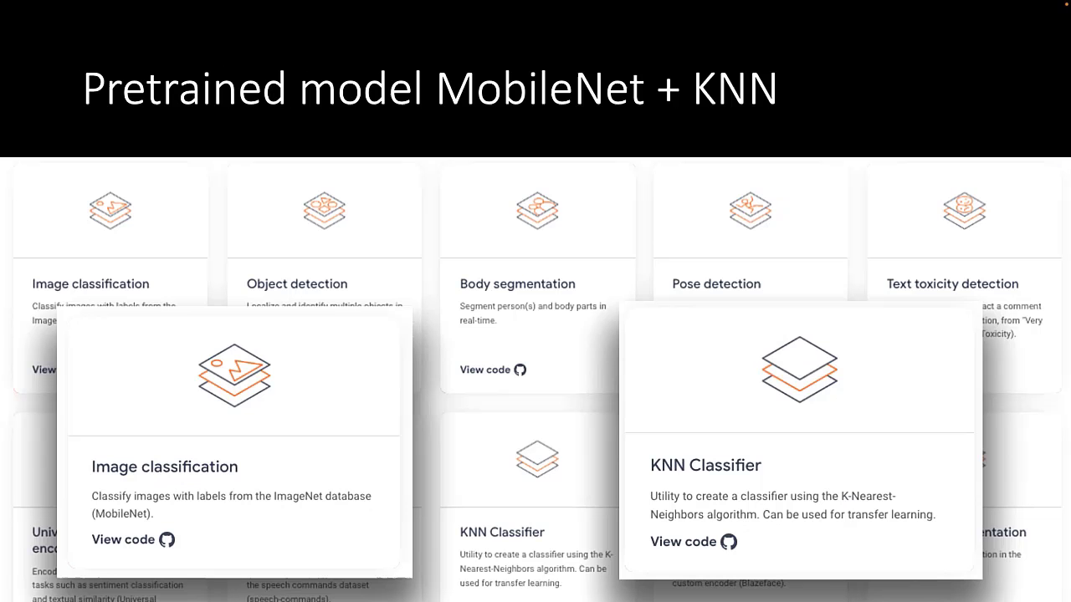